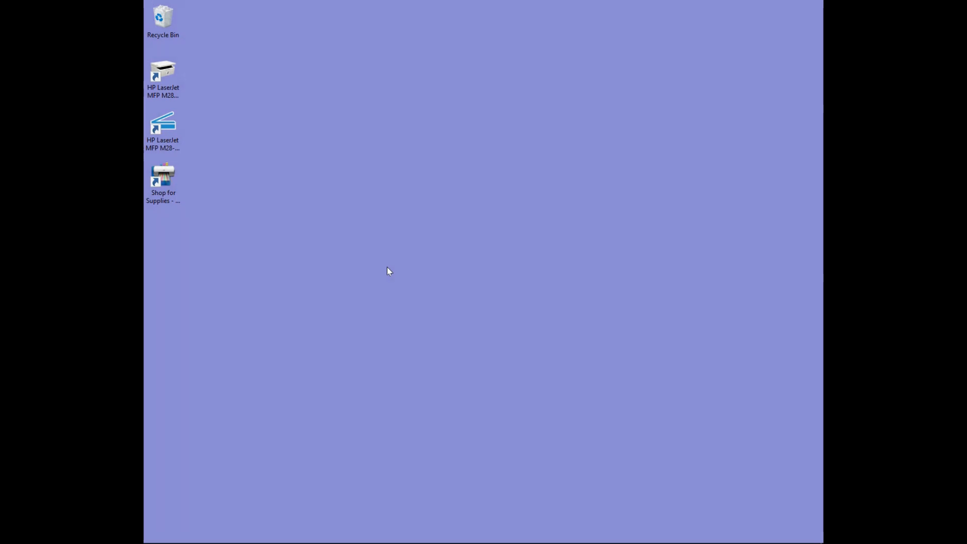
mouse_move(308, 304)
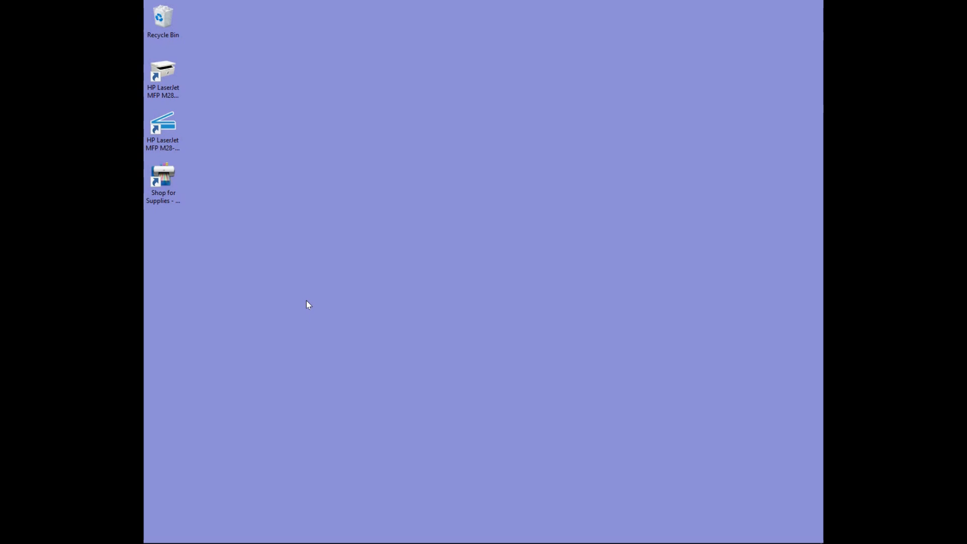
mouse_move(270, 191)
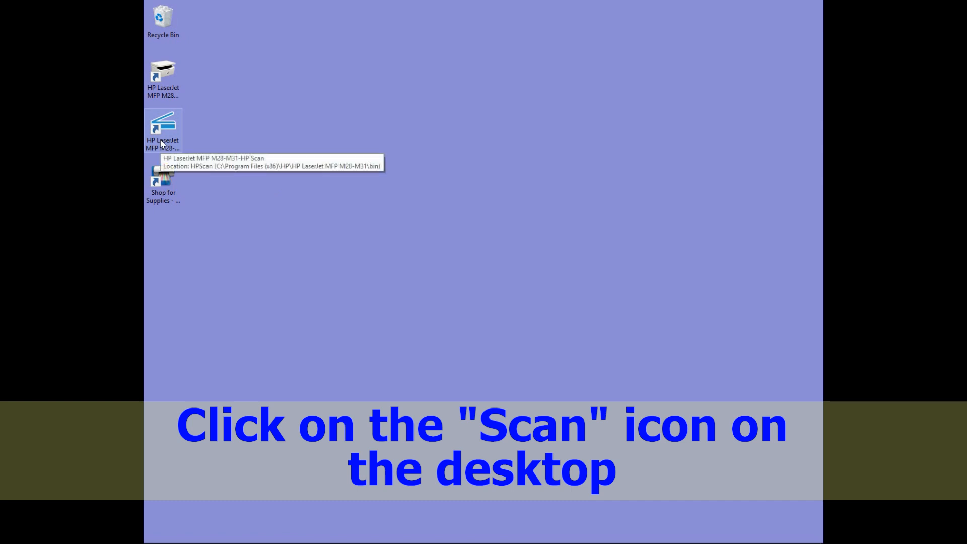
- Launch HP Scan from its desktop shortcut and keep the Item Type set to Document
click(162, 126)
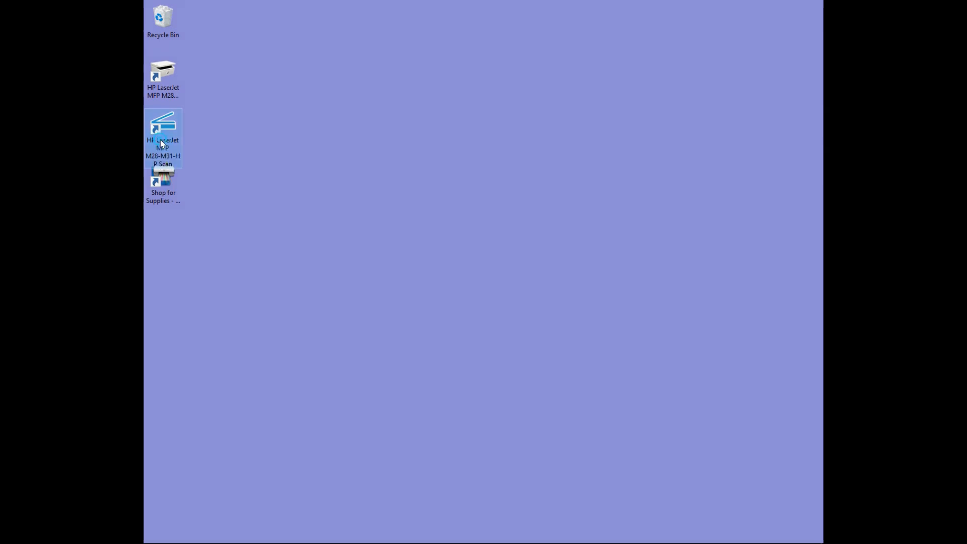
mouse_move(163, 133)
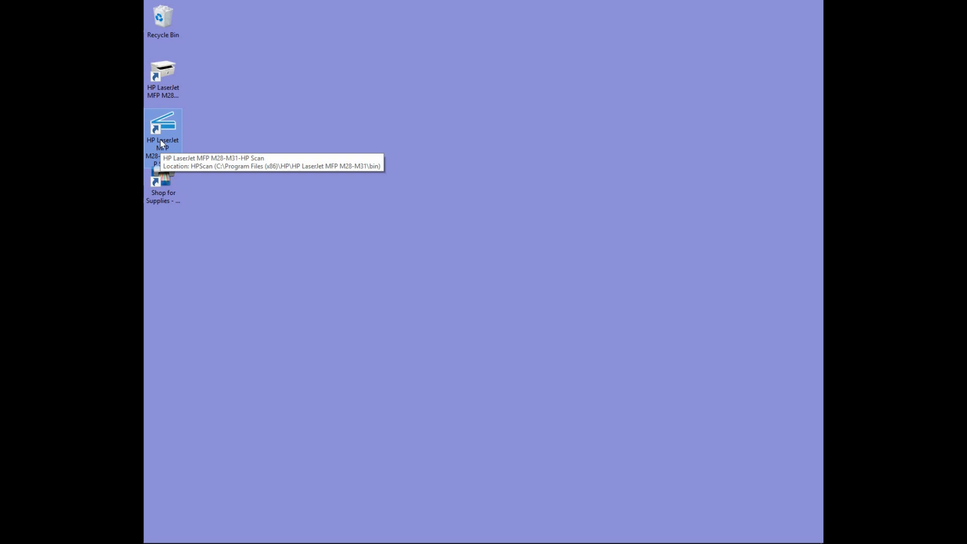
double_click(163, 127)
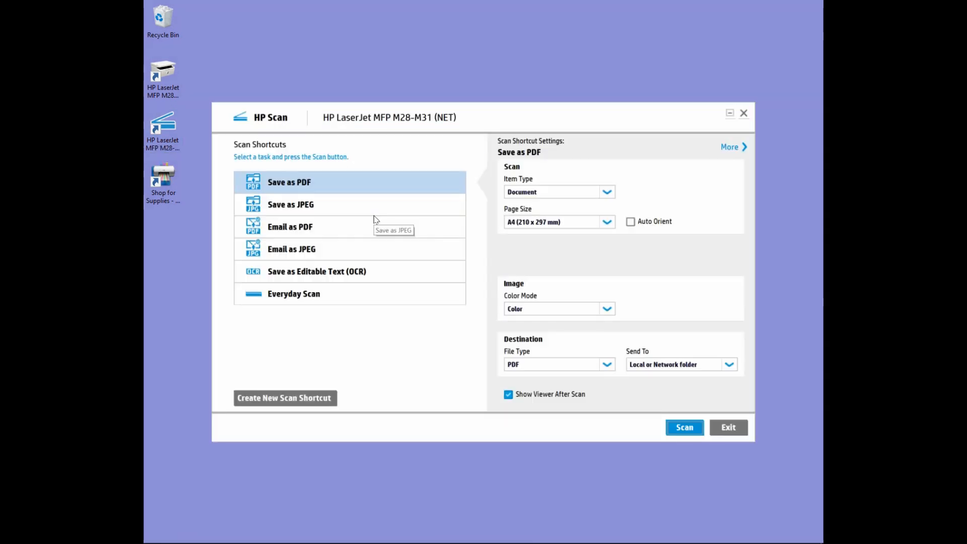
mouse_move(381, 208)
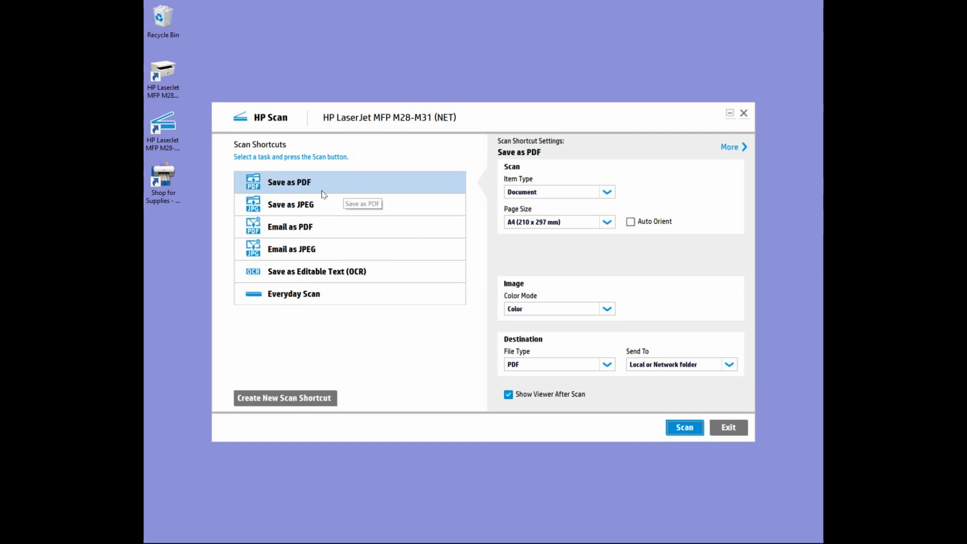
mouse_move(329, 187)
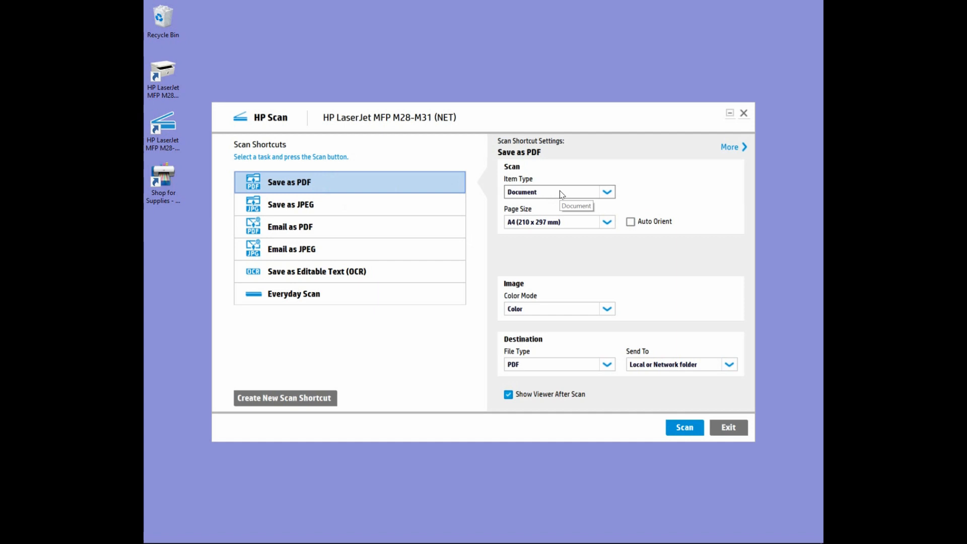
click(606, 192)
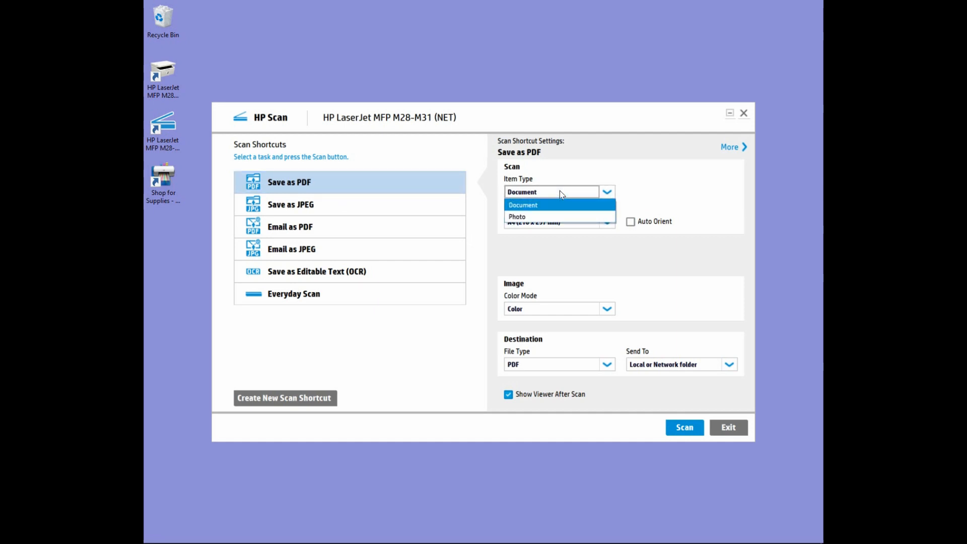
click(523, 205)
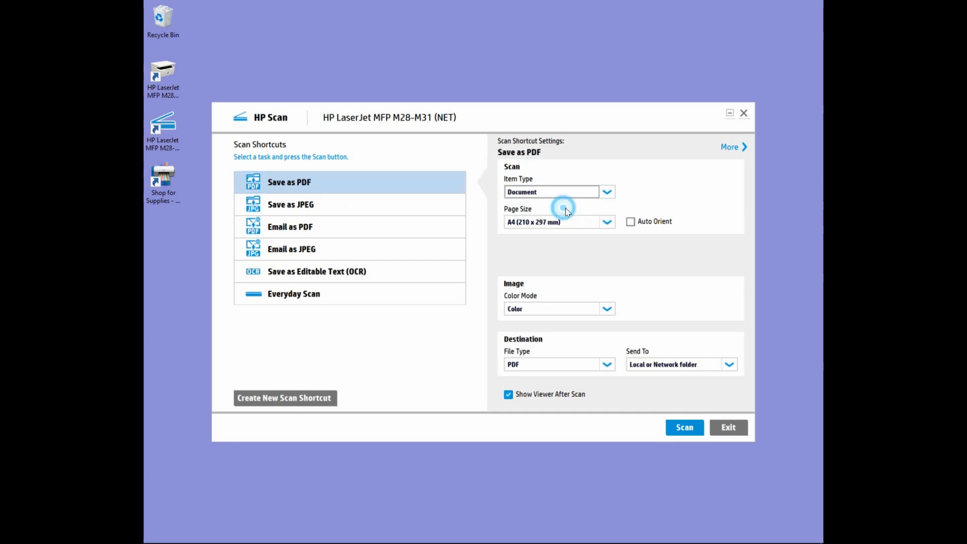
mouse_move(558, 246)
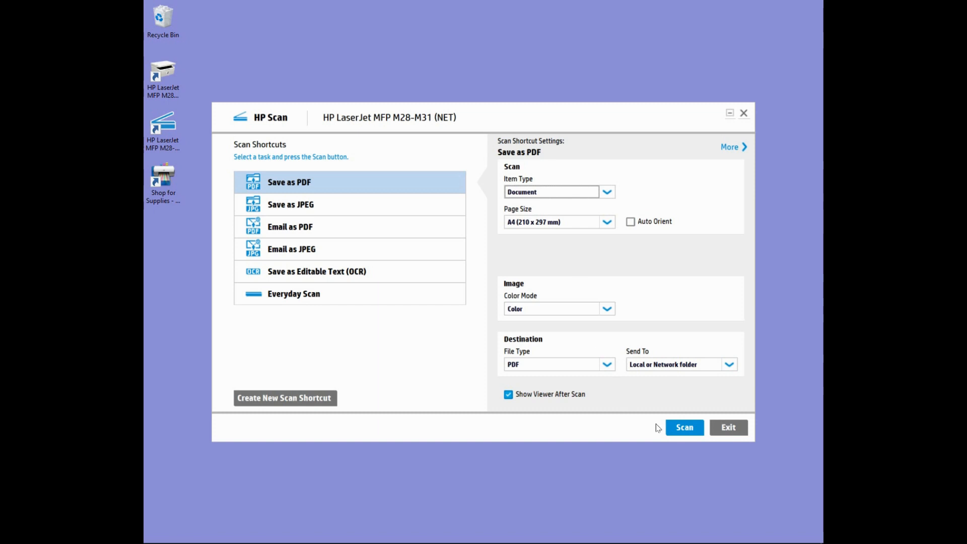
mouse_move(683, 427)
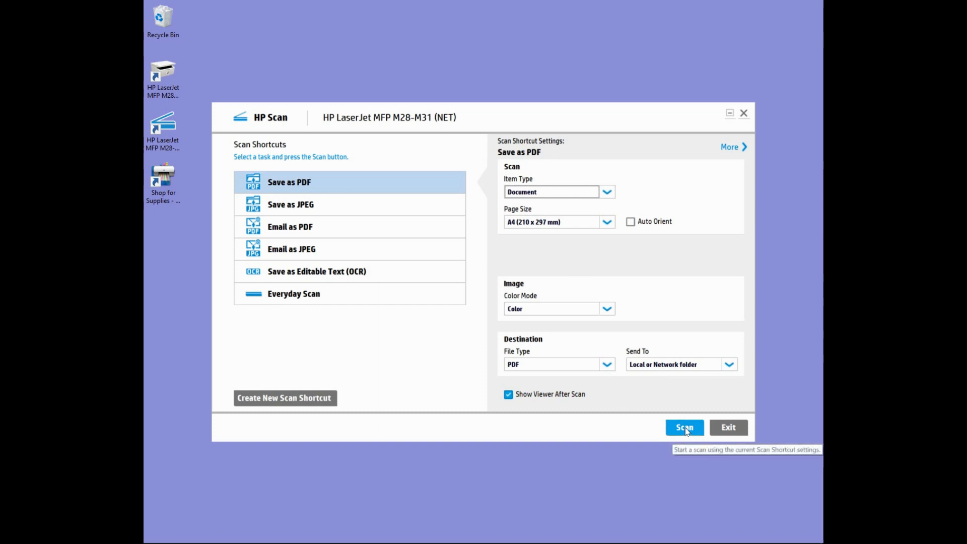
- Scan the first page so it appears as a thumbnail
click(684, 426)
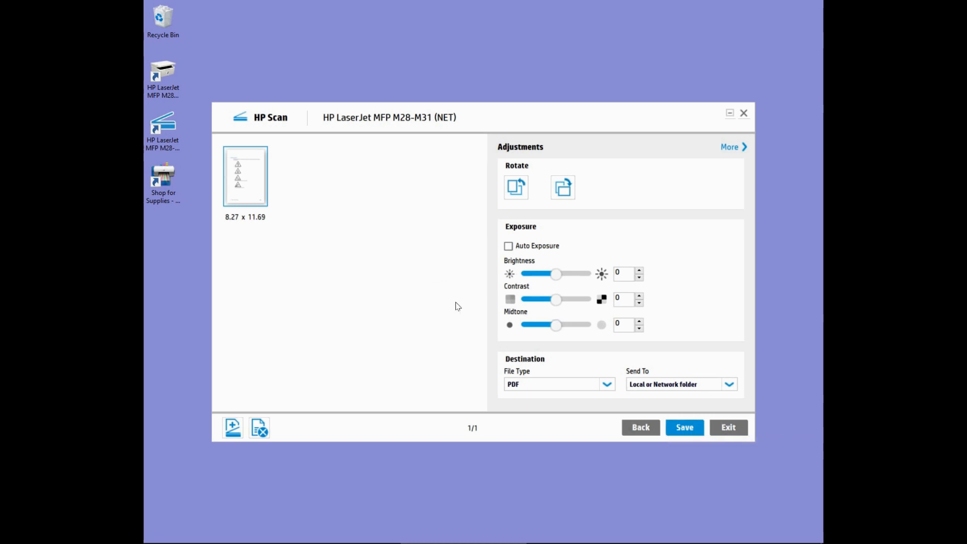
mouse_move(232, 427)
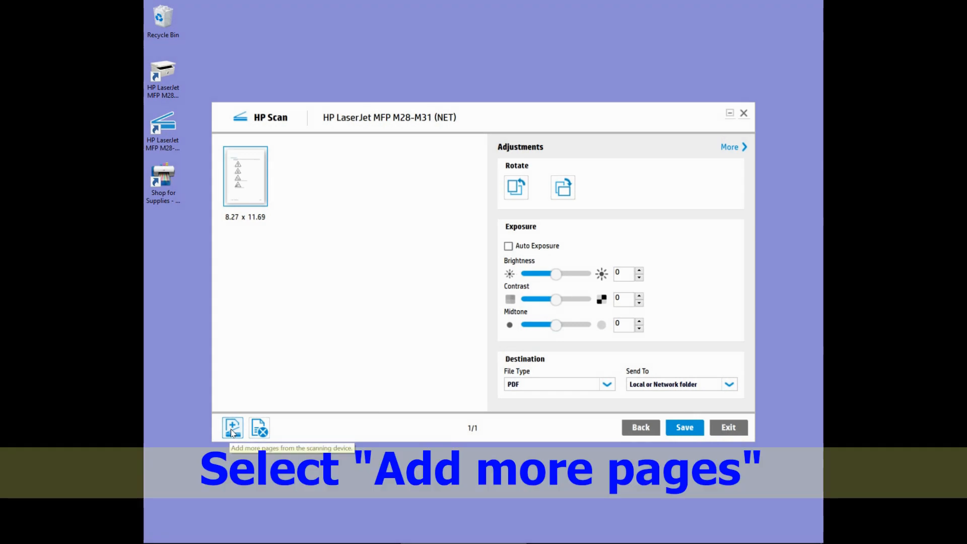
- Add and scan further pages into the job, then reveal the detailed destination settings
click(232, 427)
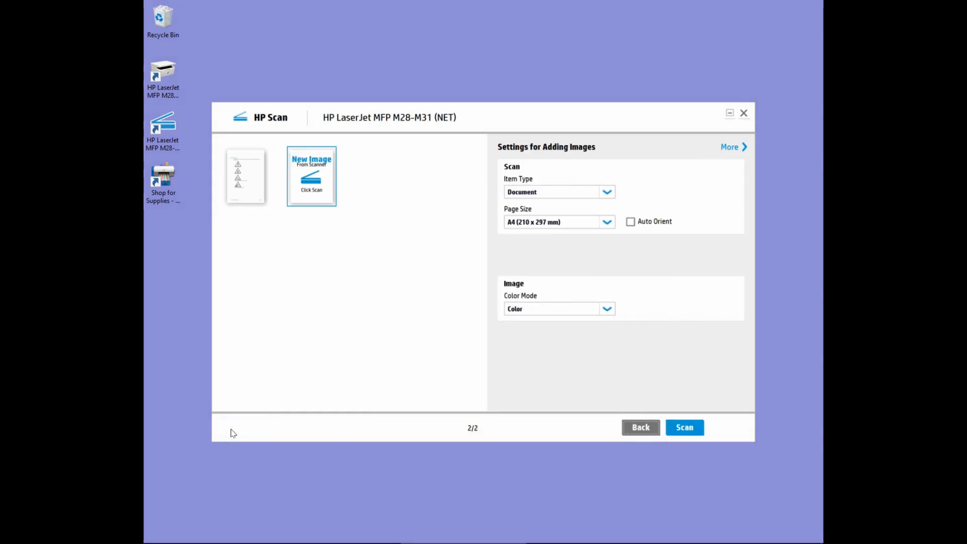
mouse_move(336, 271)
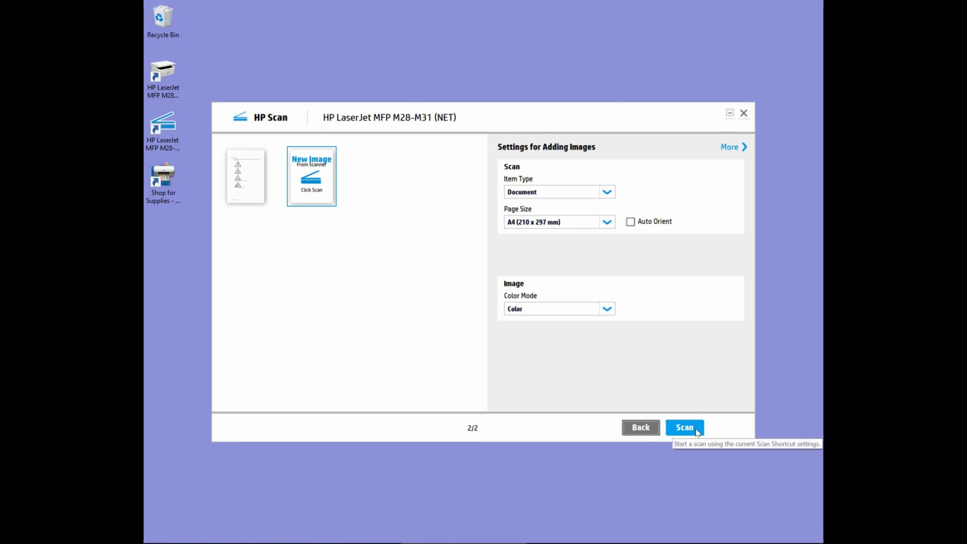
click(685, 427)
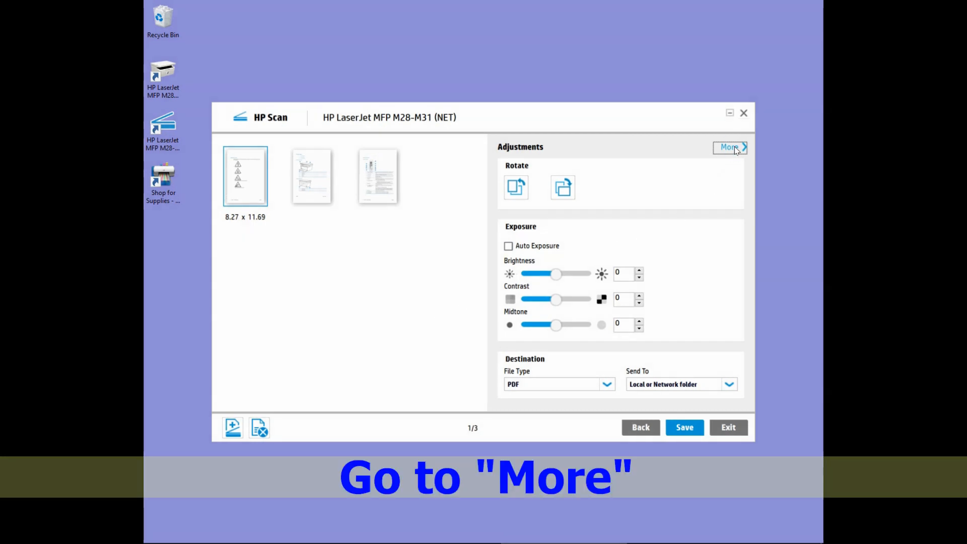
click(730, 147)
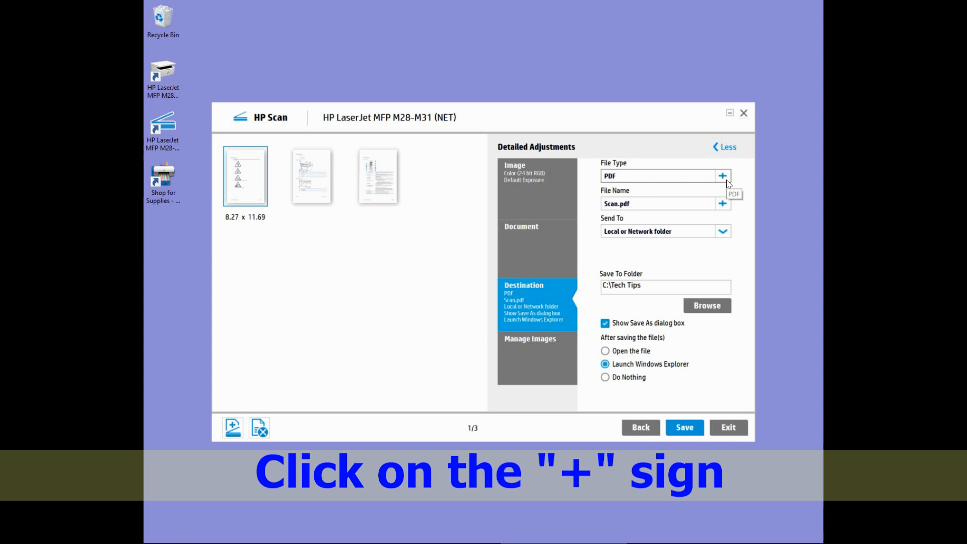
- In the PDF file type options, turn on iHQC compression, leaving quality 75 and all pages in one file
click(722, 175)
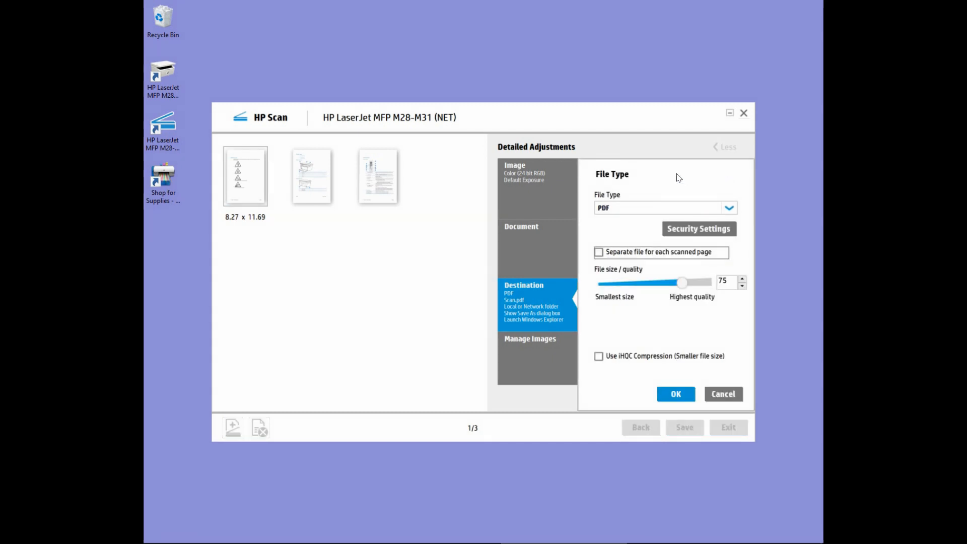
mouse_move(671, 180)
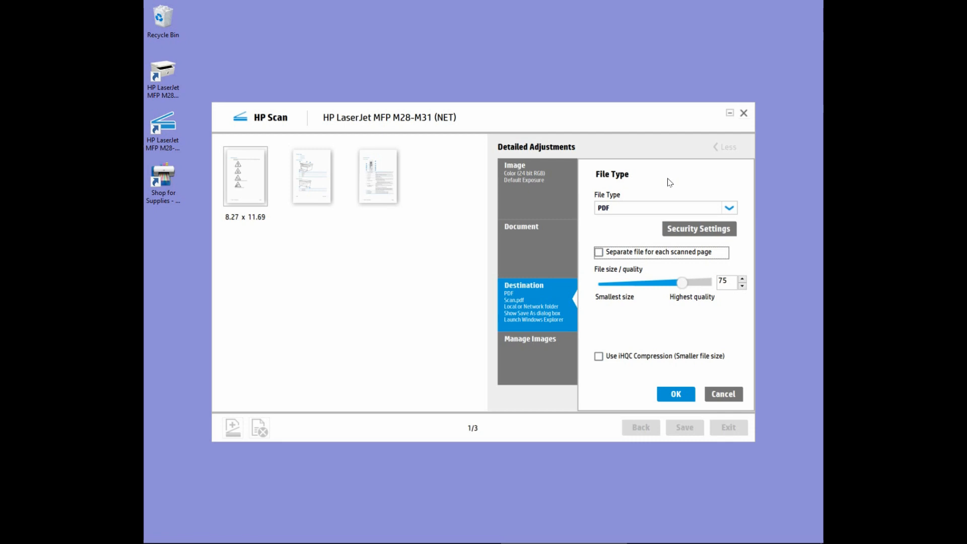
mouse_move(624, 374)
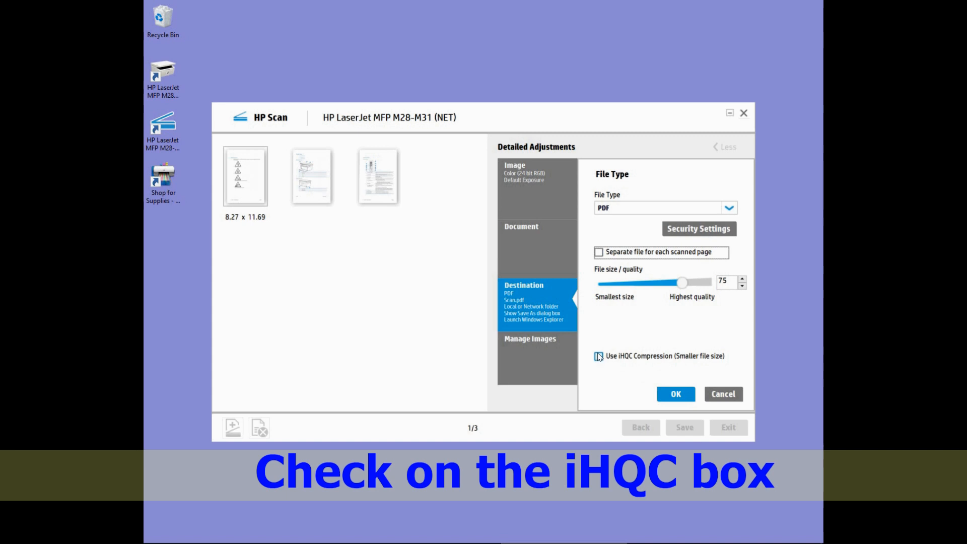
click(598, 356)
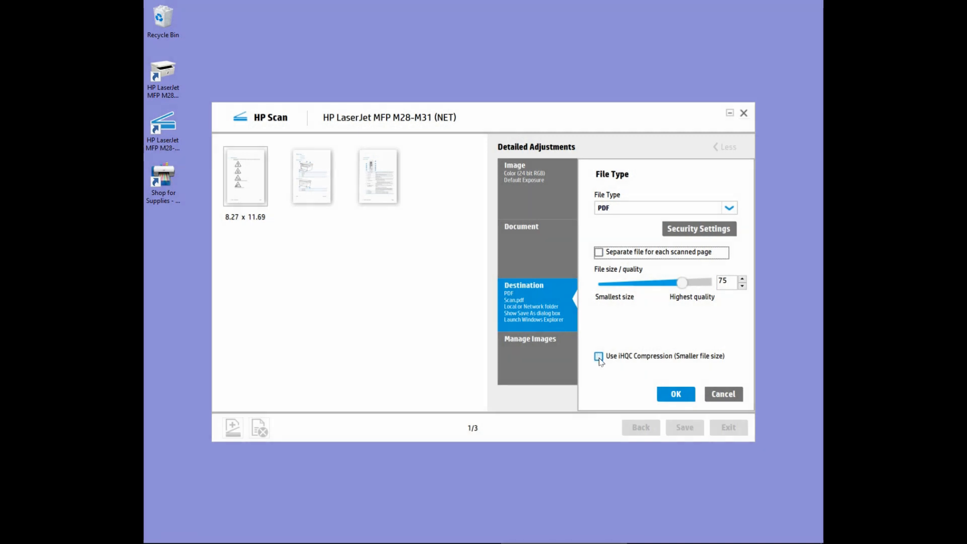
click(598, 356)
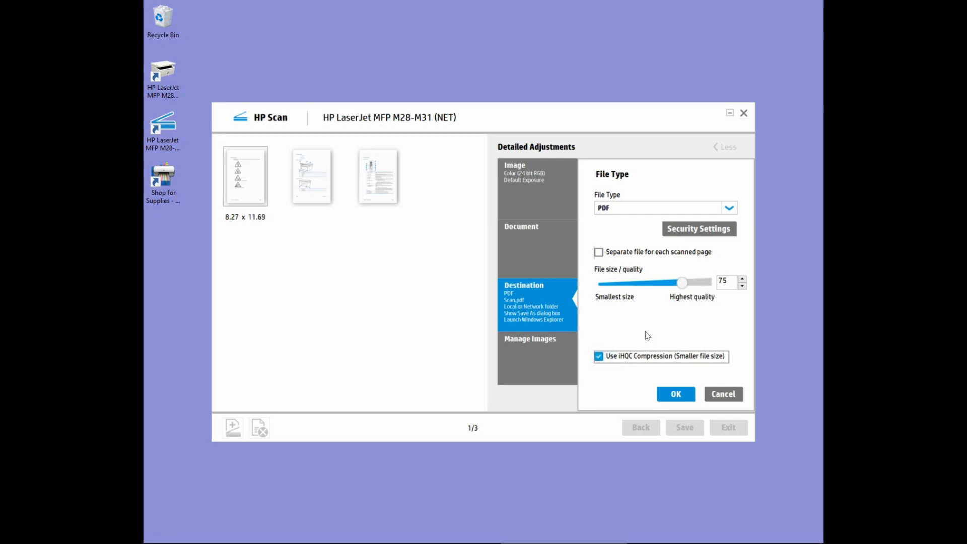
mouse_move(639, 266)
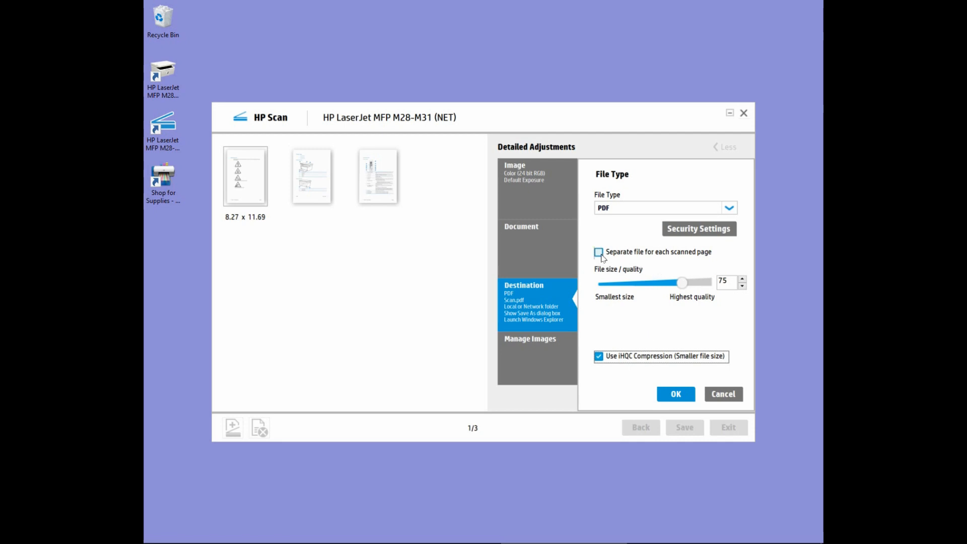
click(598, 252)
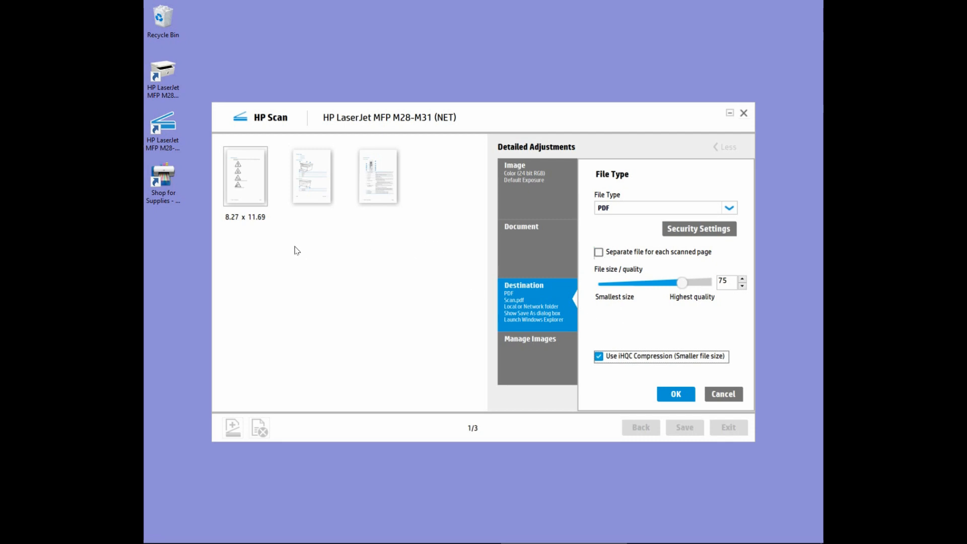
click(597, 251)
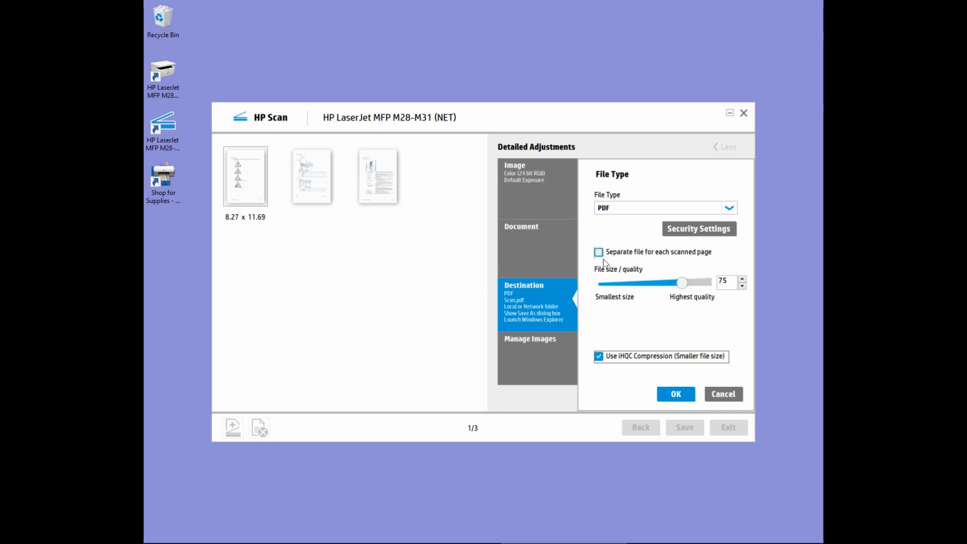
mouse_move(675, 393)
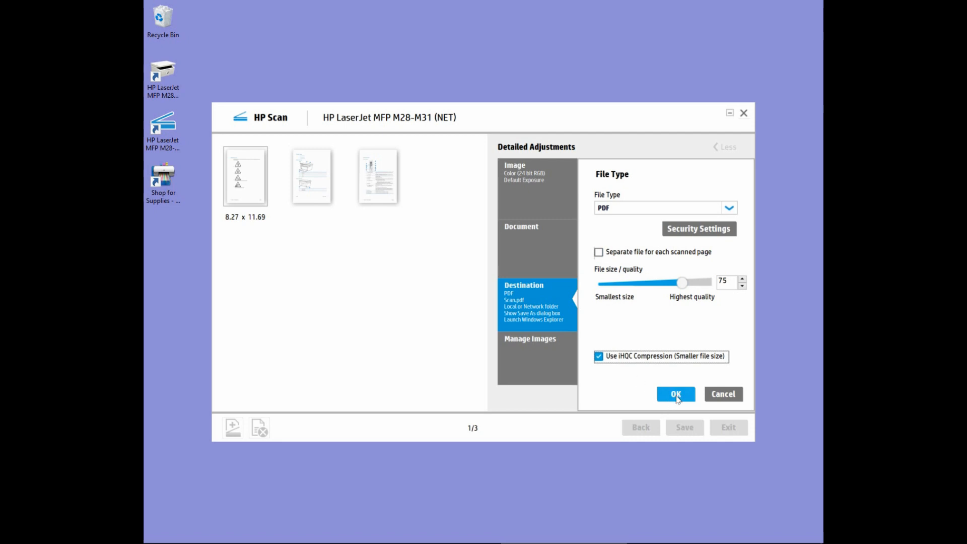
- Confirm the compression settings and save the scan in Tech Tips as 'LJPro m28 PDF'
click(674, 394)
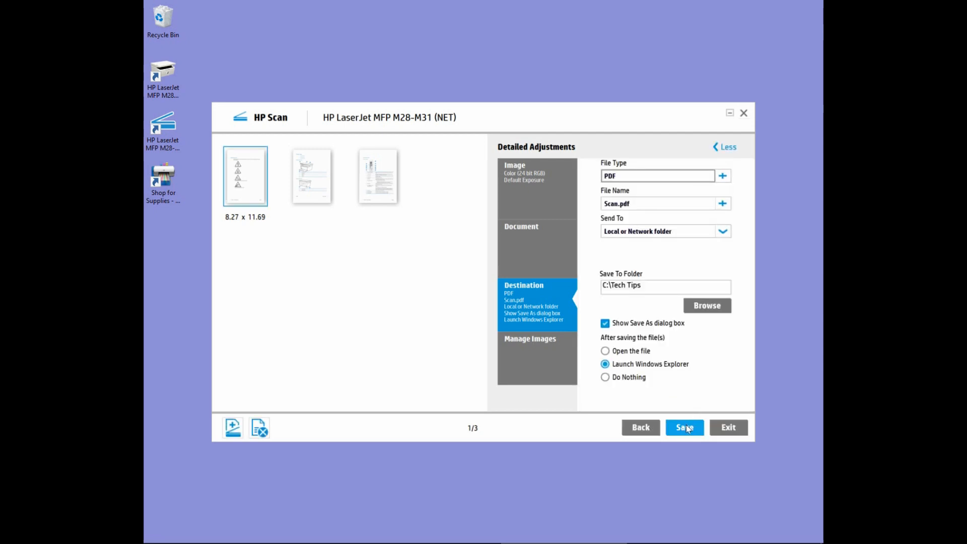
click(685, 427)
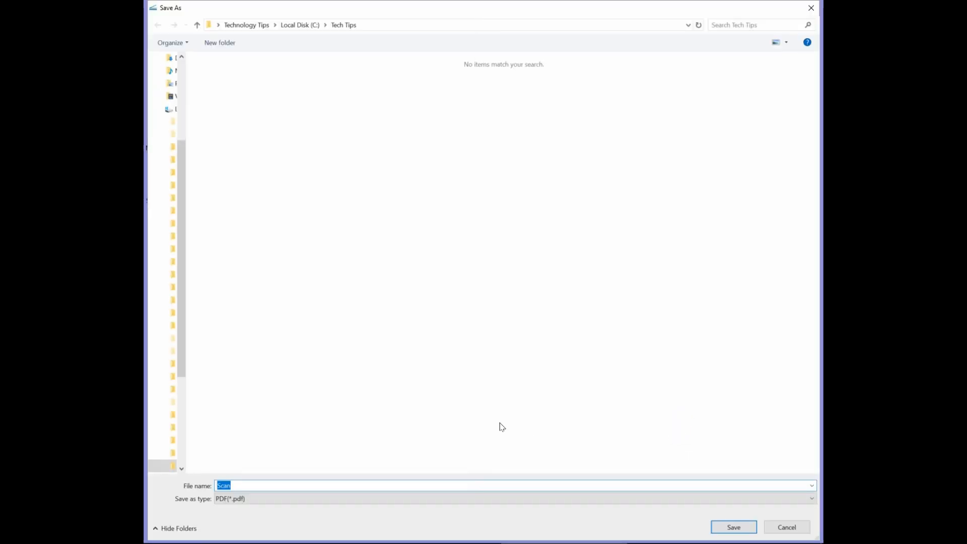
mouse_move(391, 471)
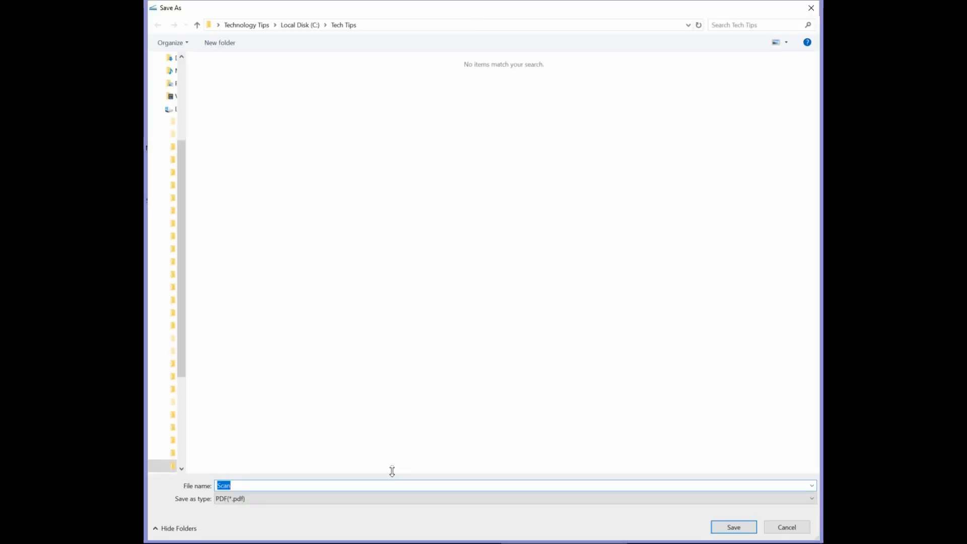
text(L)
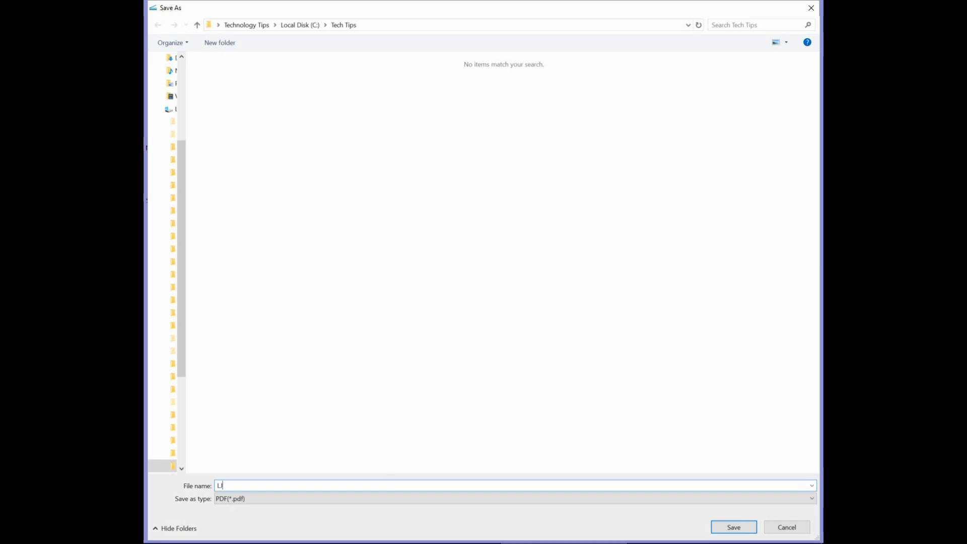
text(JPro m)
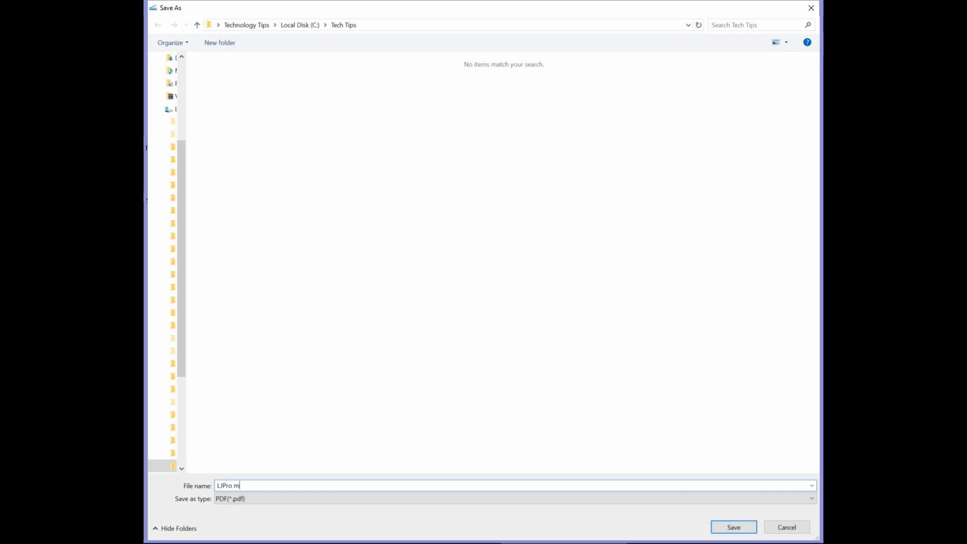
text(28 PDF)
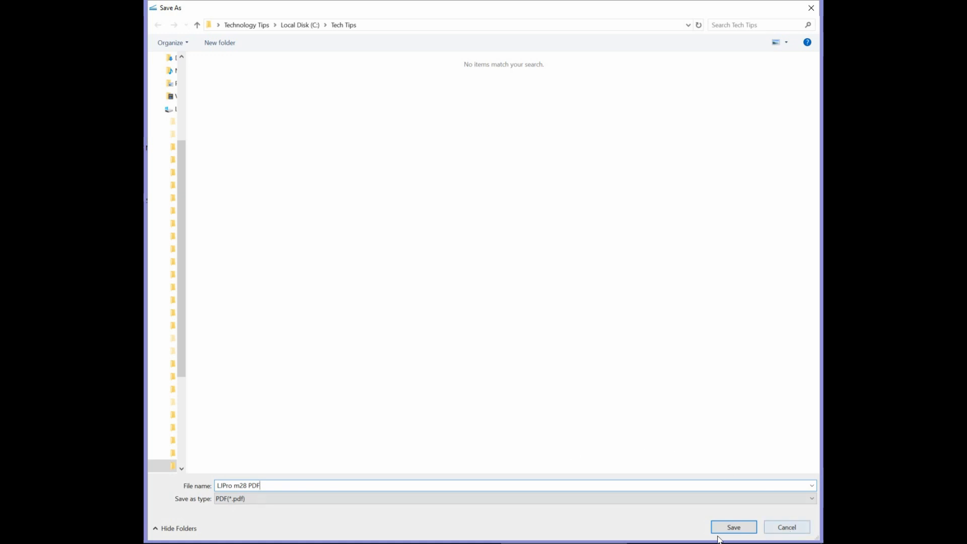
click(732, 527)
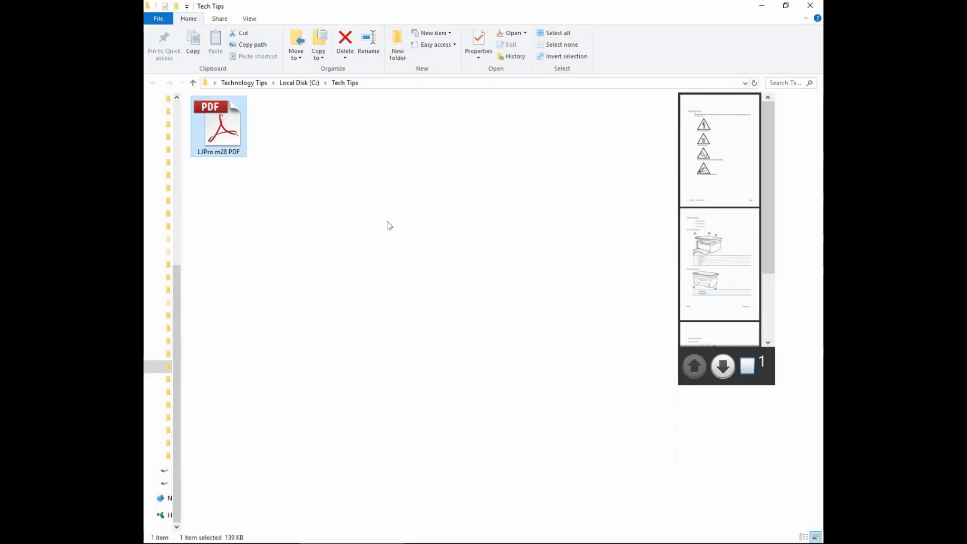
mouse_move(348, 216)
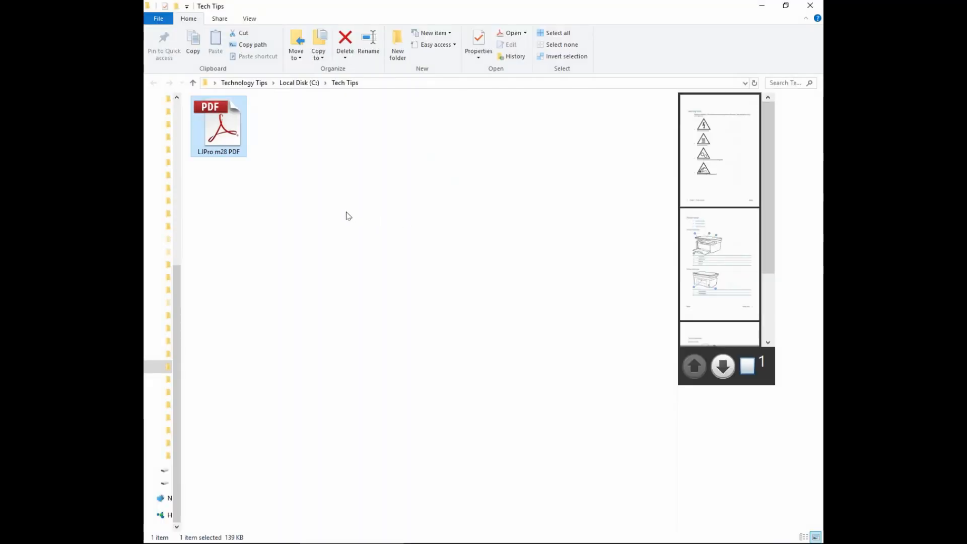
mouse_move(274, 209)
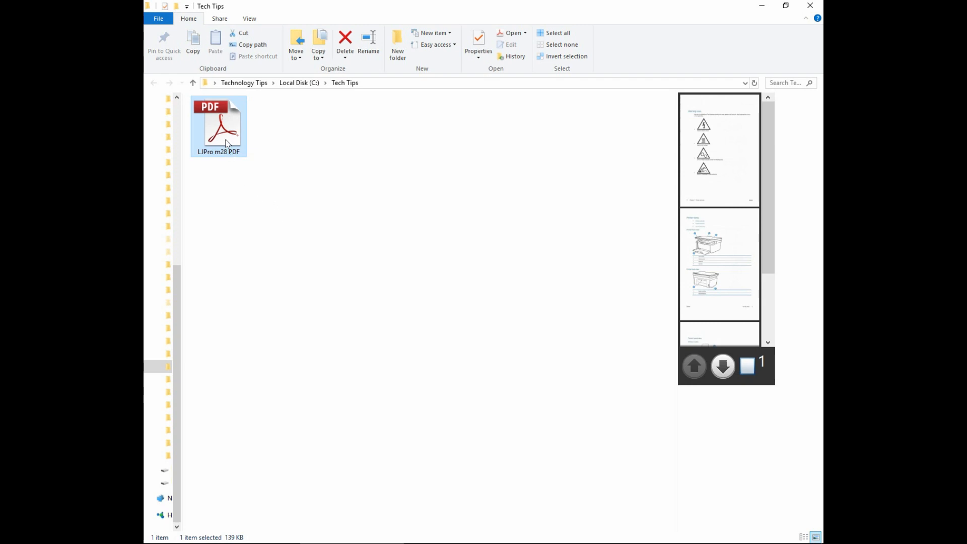
- Open the saved LJPro m28 PDF from the Tech Tips folder
double_click(219, 123)
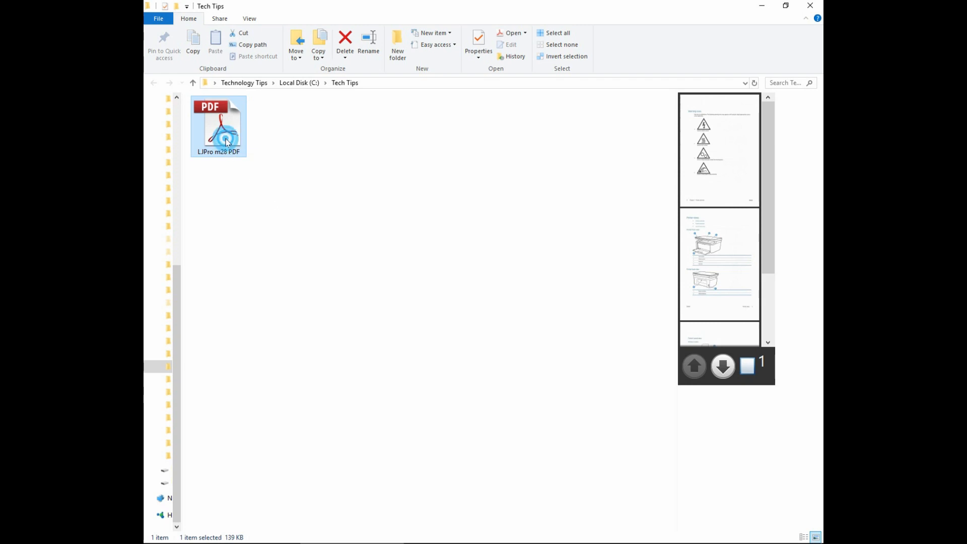
double_click(218, 125)
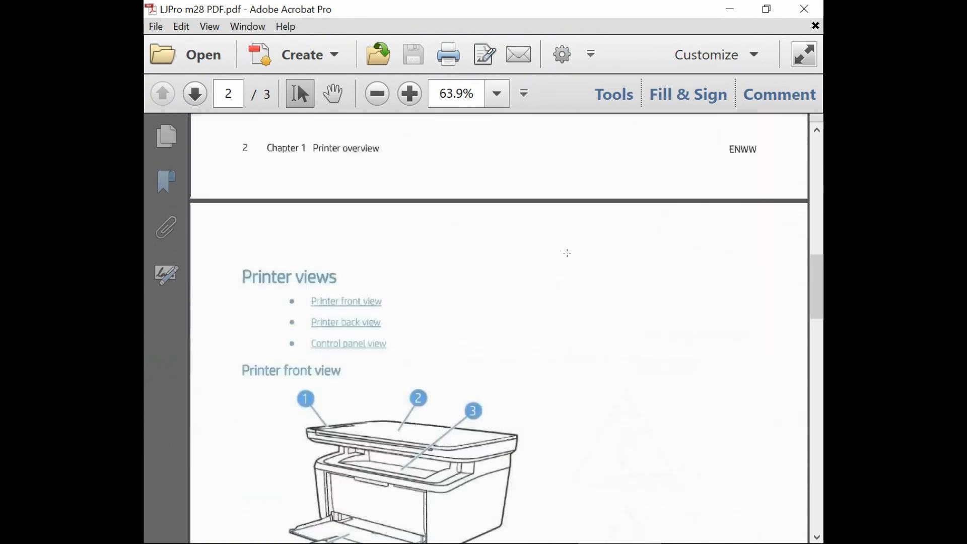
- Page through the three scanned pages in Acrobat and close the PDF
click(195, 93)
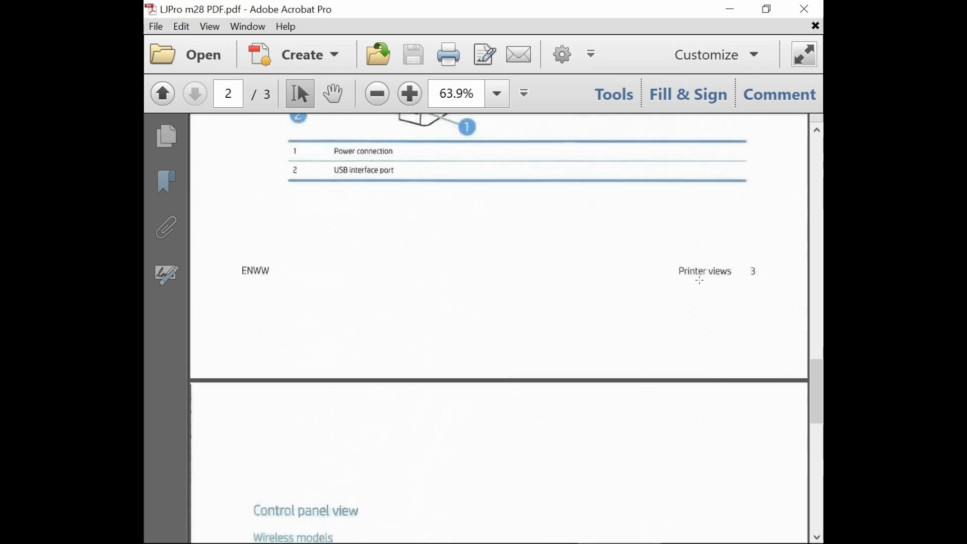
scroll(down, 3)
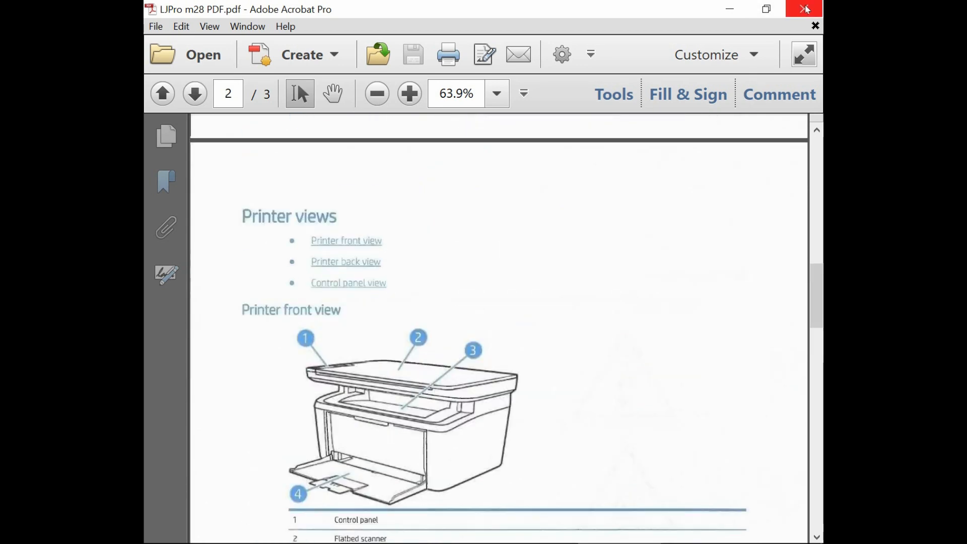
click(804, 9)
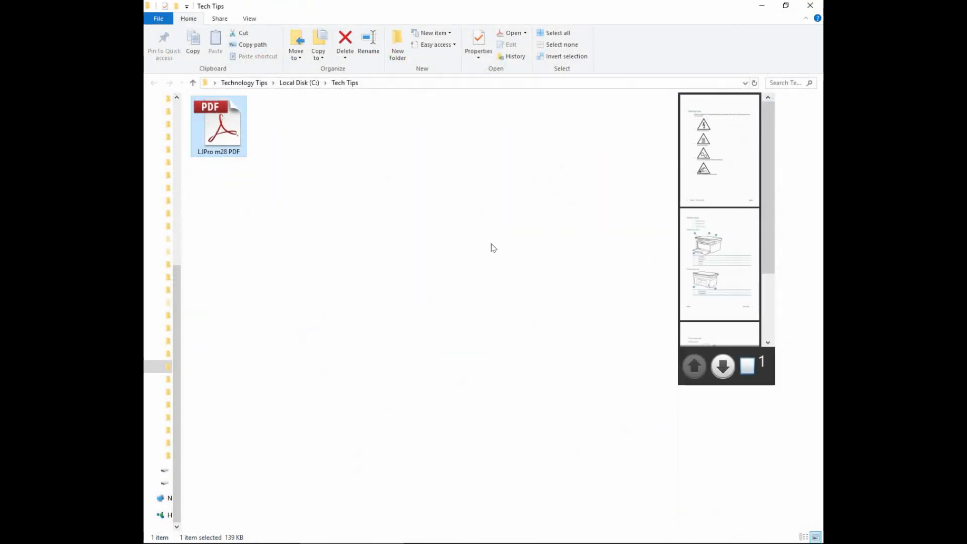
- Show the Properties of LJPro m28 PDF, reporting its 139 KB size
click(219, 123)
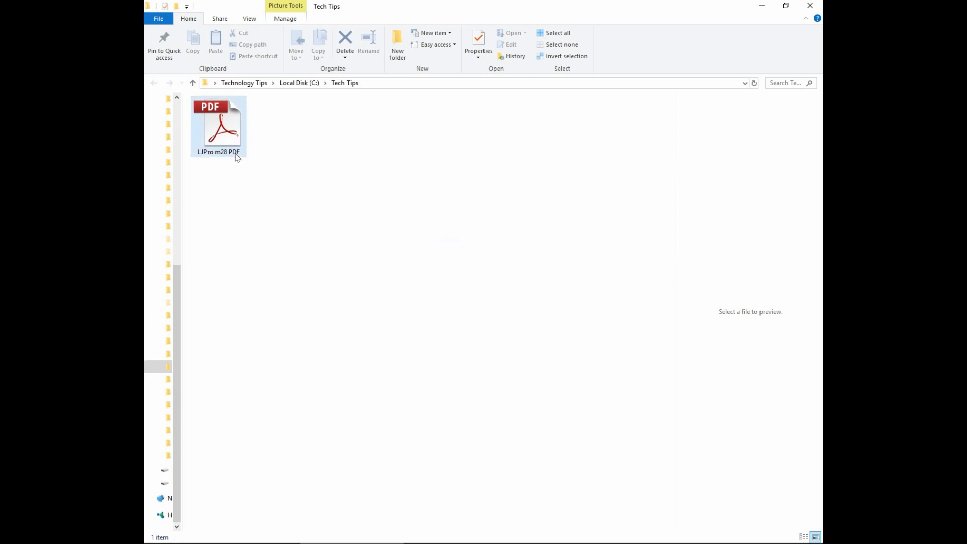
right_click(218, 123)
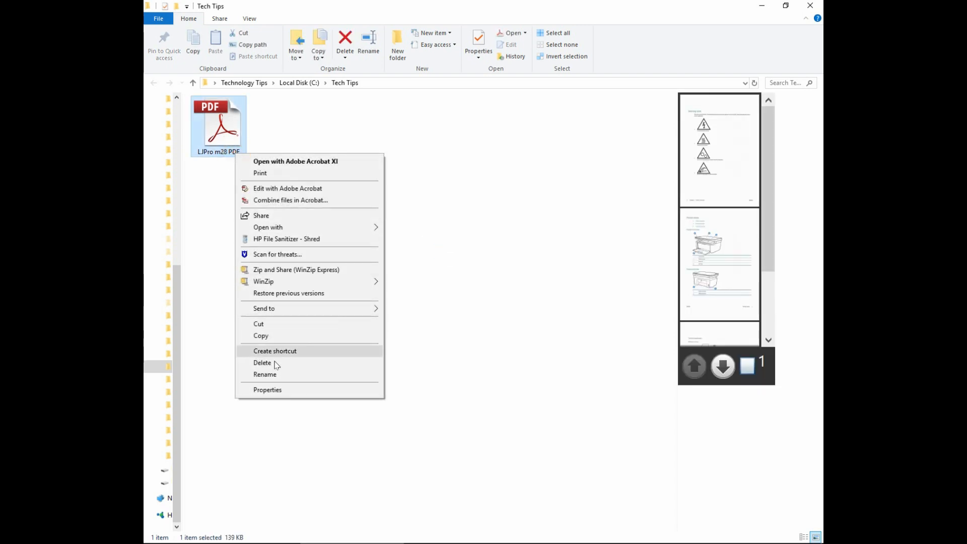
click(266, 389)
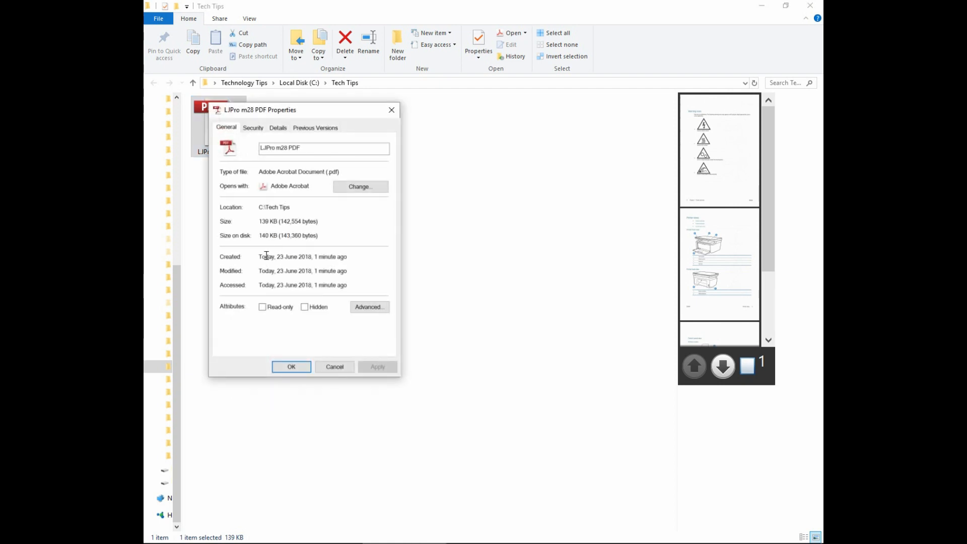
mouse_move(270, 239)
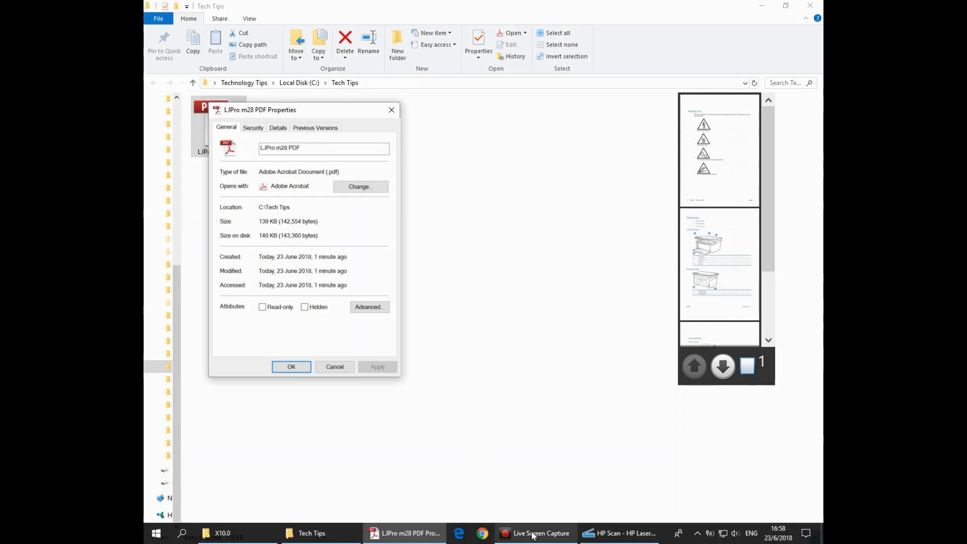
mouse_move(621, 532)
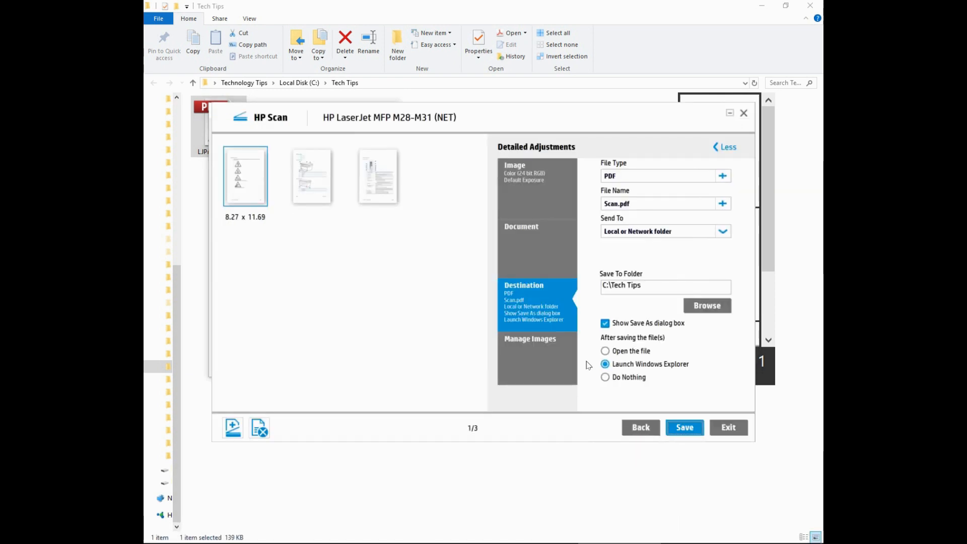
mouse_move(731, 188)
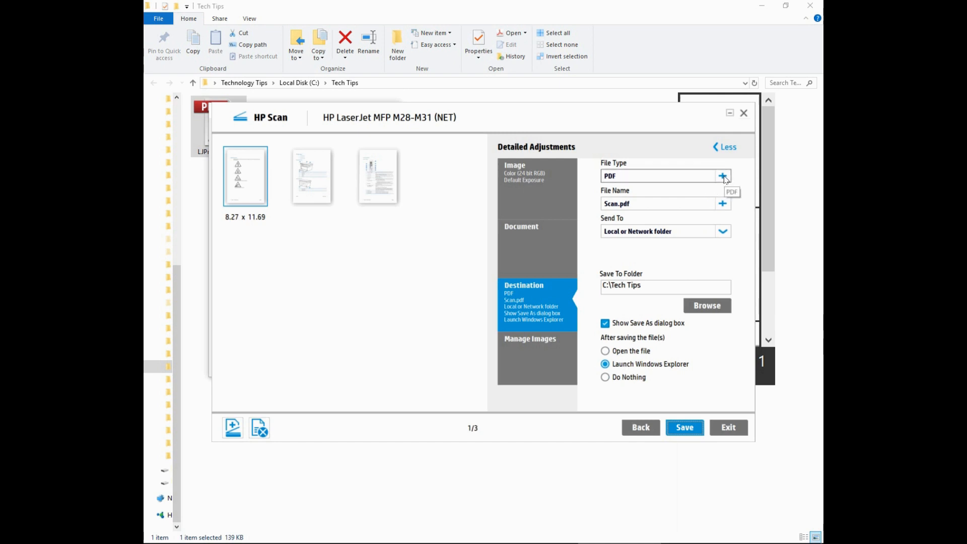
- Turn off iHQC compression in the file type options and start saving a second PDF
click(722, 175)
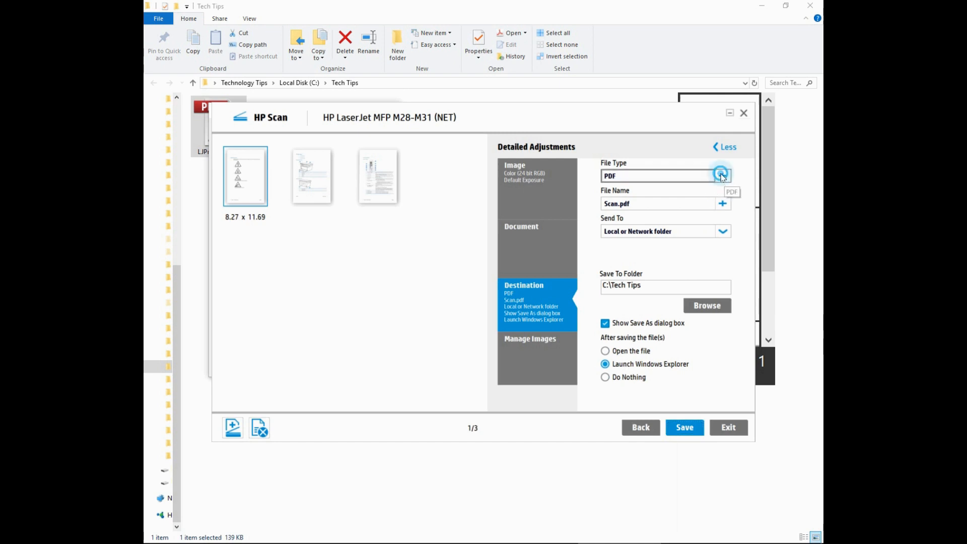
click(721, 175)
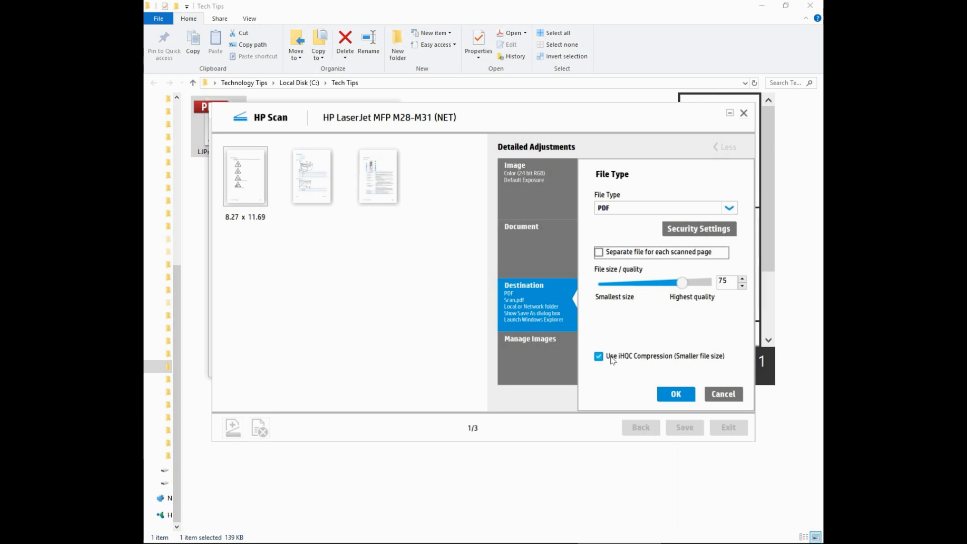
click(598, 355)
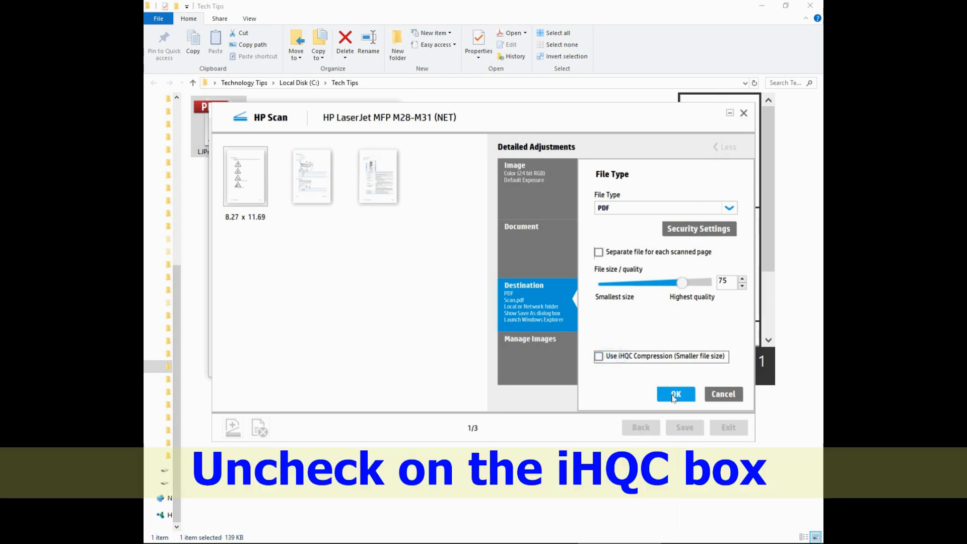
click(675, 394)
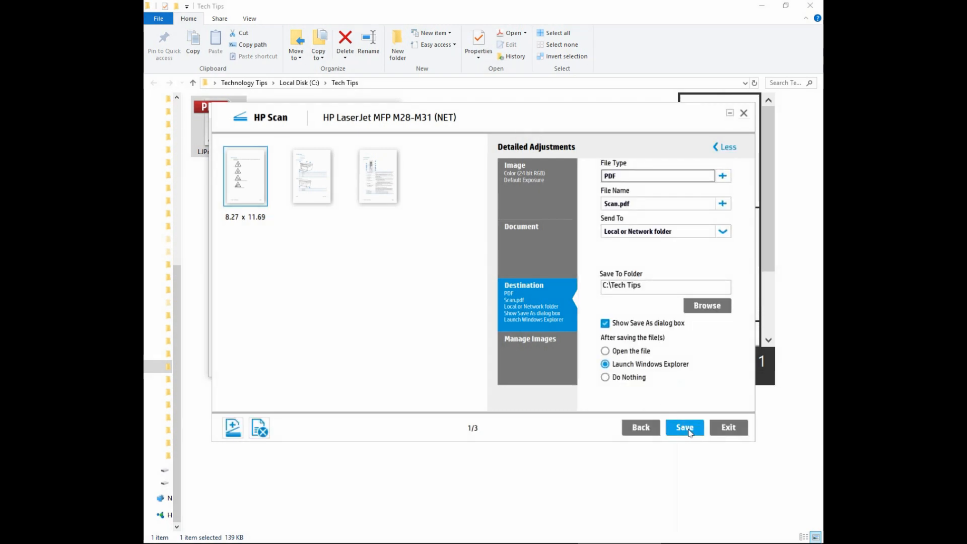
click(683, 427)
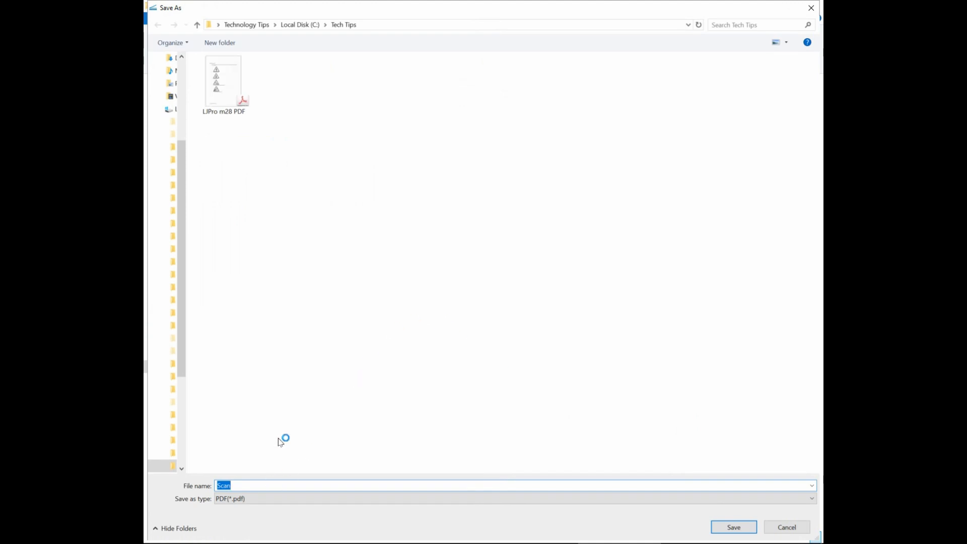
- Name the second file 'LJPro m28 PDF no compression' and save it in Tech Tips
click(224, 82)
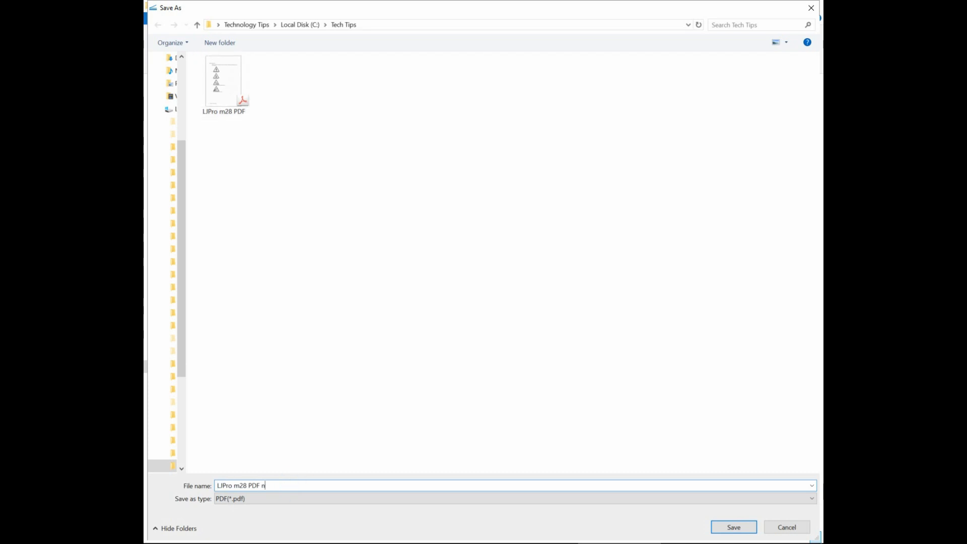
text(o oc)
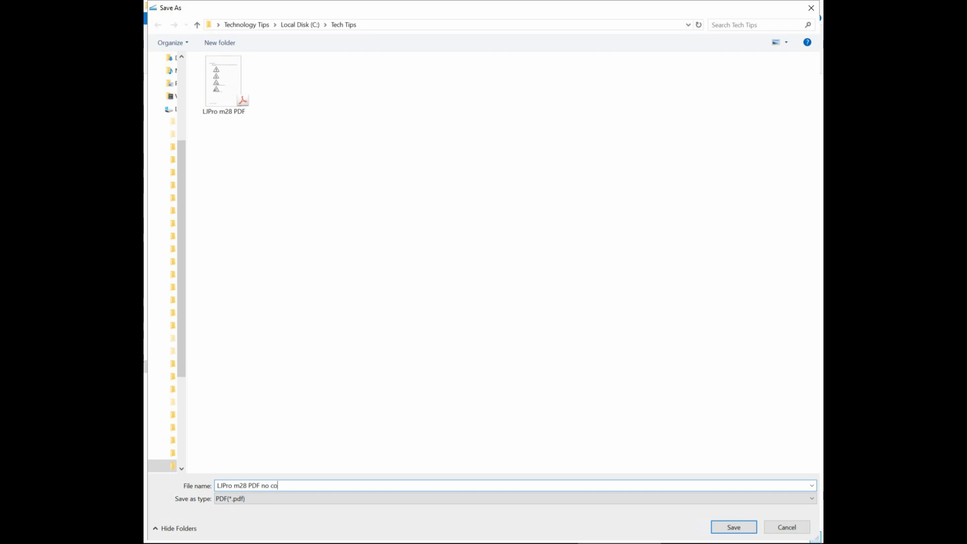
text(mpression)
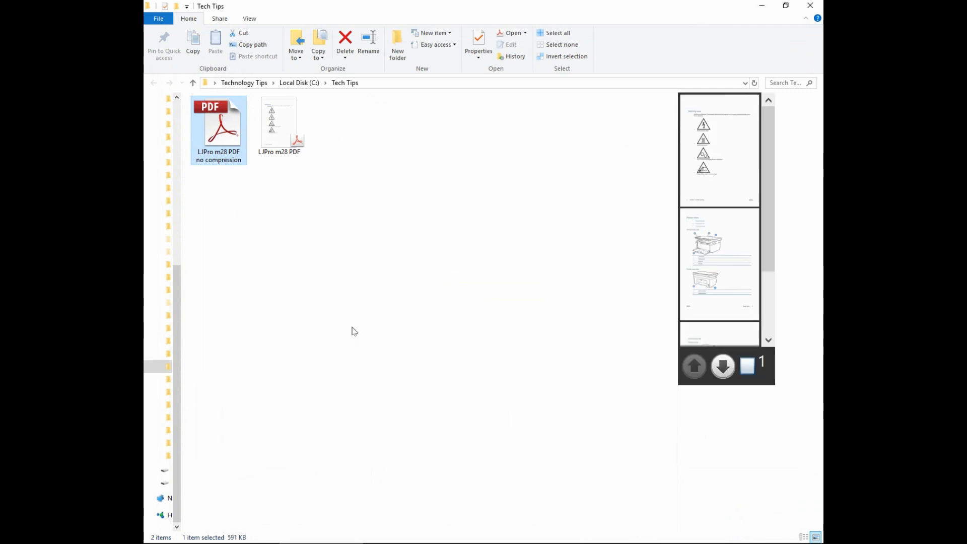
- Show the properties of 'LJPro m28 PDF no compression', confirming its 591 KB size
right_click(217, 123)
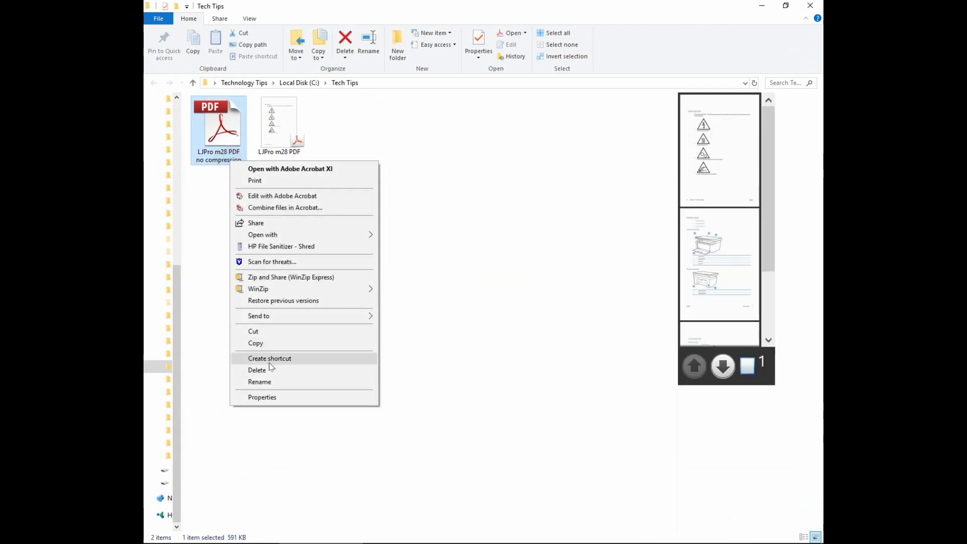
click(262, 397)
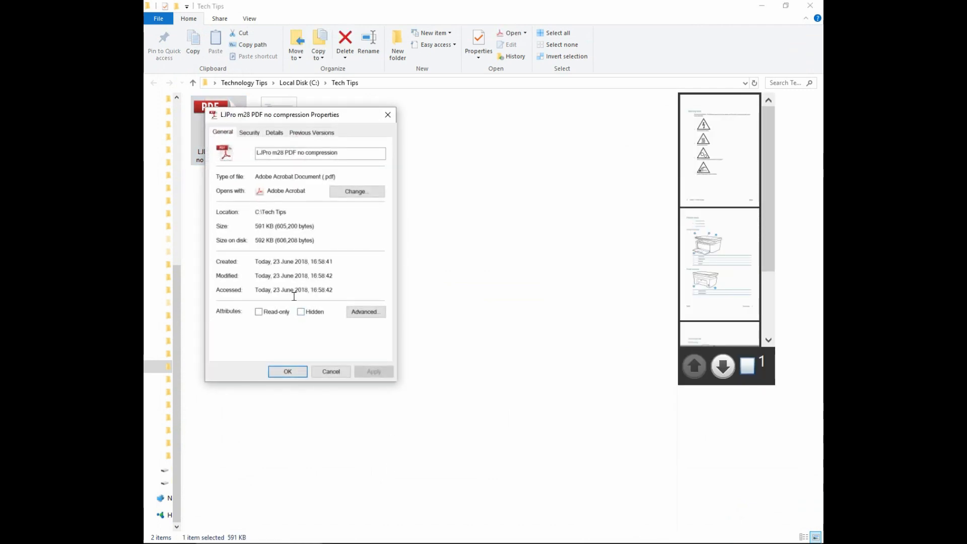
mouse_move(273, 256)
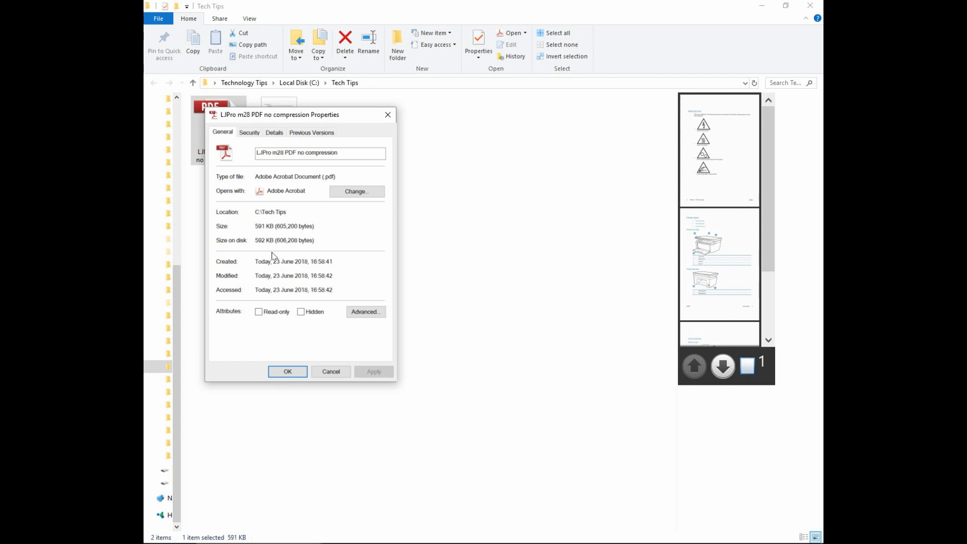